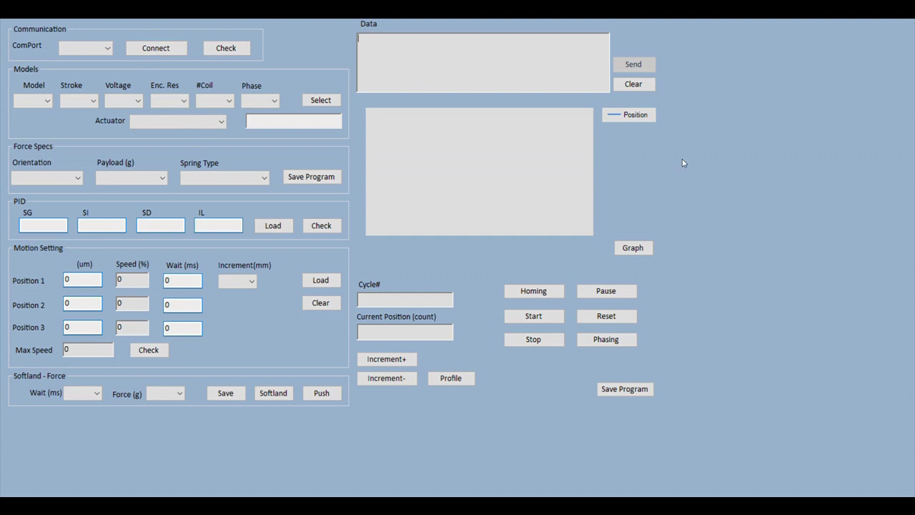
mouse_move(695, 86)
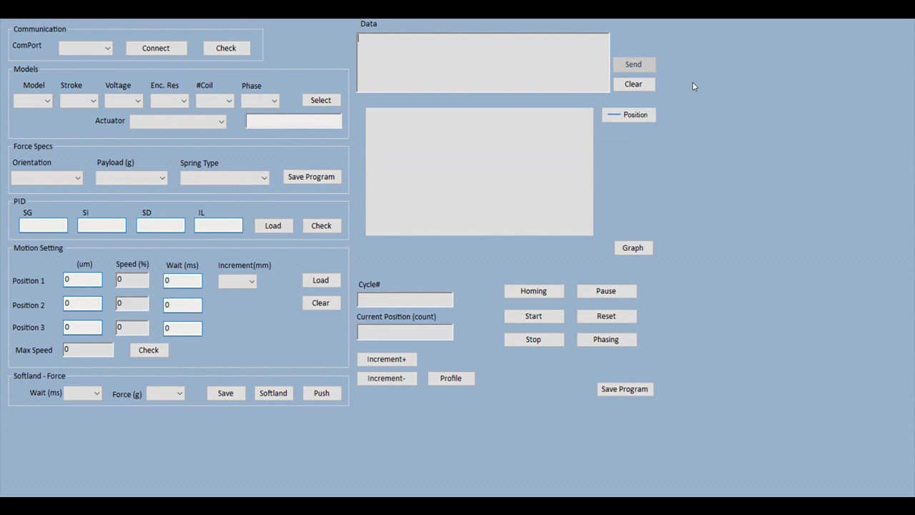
- Connect to the actuator on COM5 and check that the connection reports ready
left_click(93, 49)
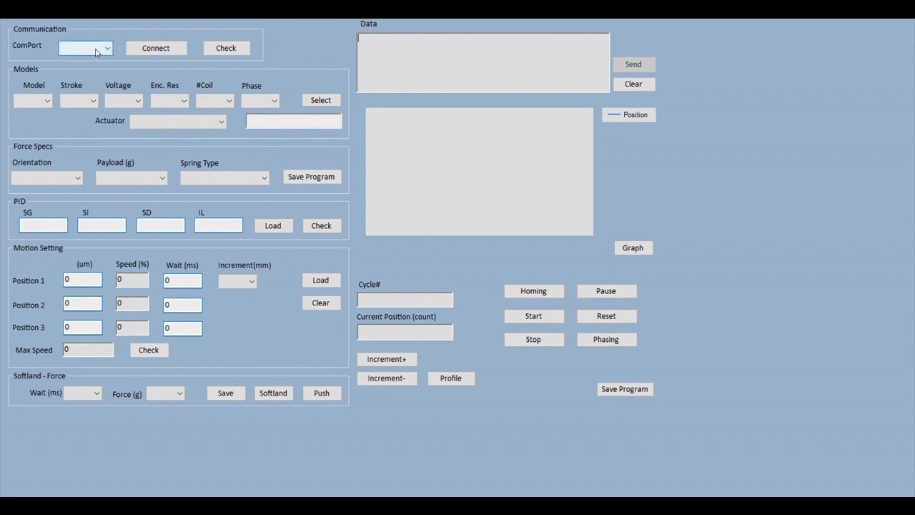
mouse_move(100, 64)
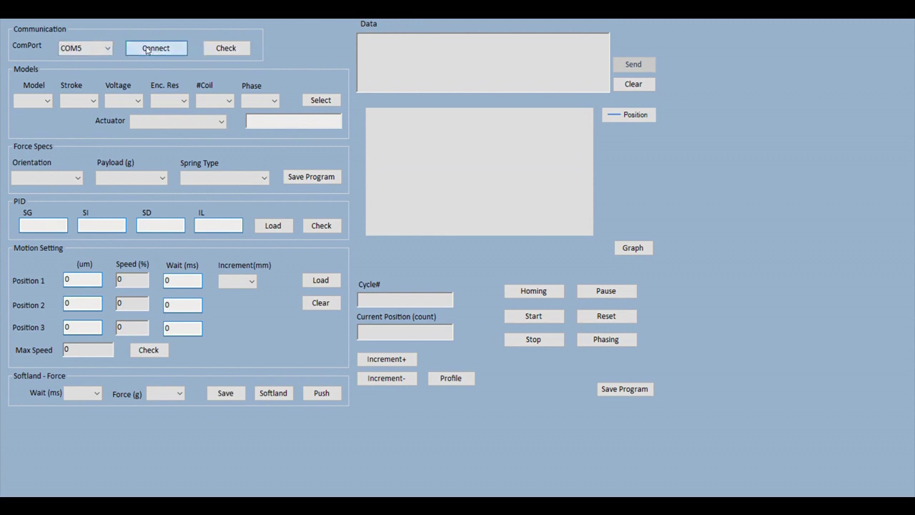
left_click(157, 49)
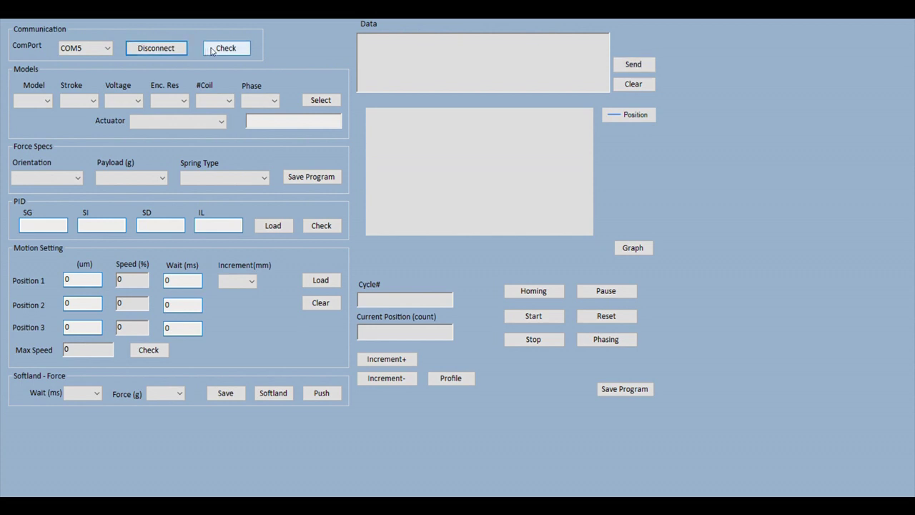
left_click(225, 48)
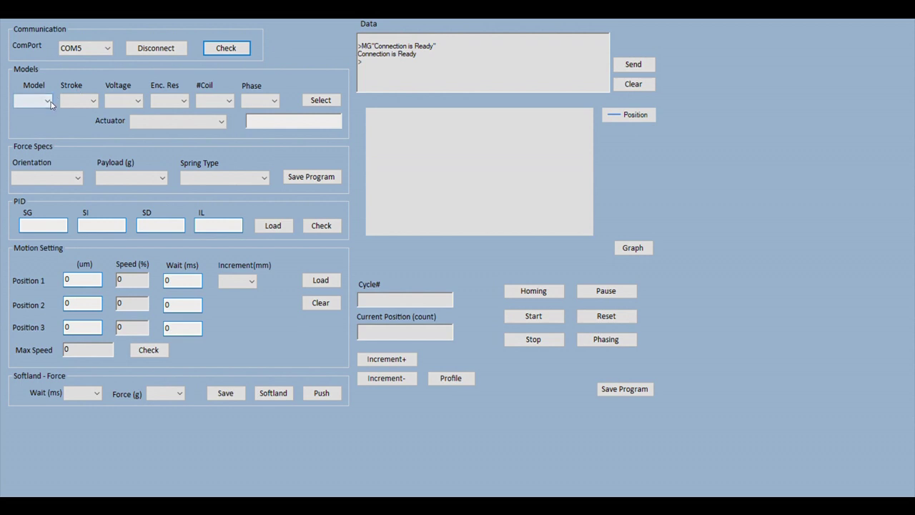
- Select model LCA32, stroke 10, 48V, 1um, 3 coils, single phase (LCA32-10-71-3)
left_click(45, 100)
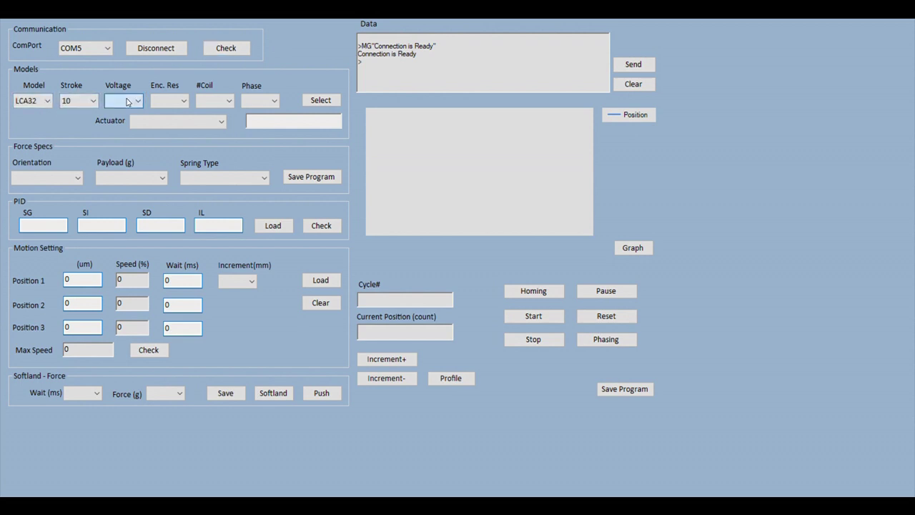
left_click(123, 100)
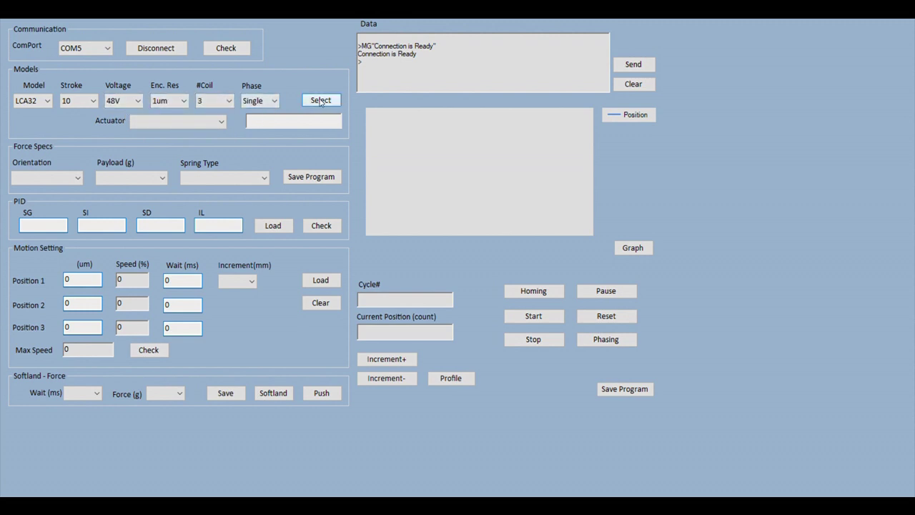
left_click(320, 100)
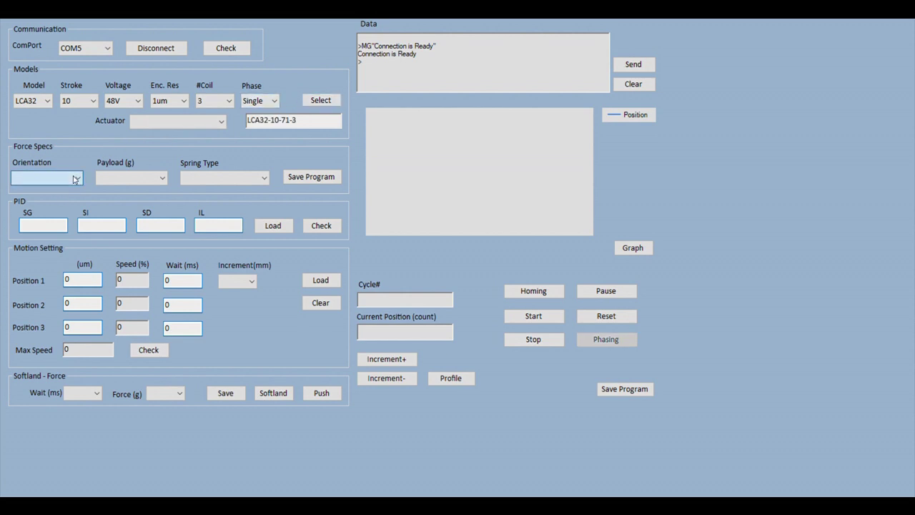
- Set force specs to Vertical orientation, 0g payload and no spring
left_click(45, 178)
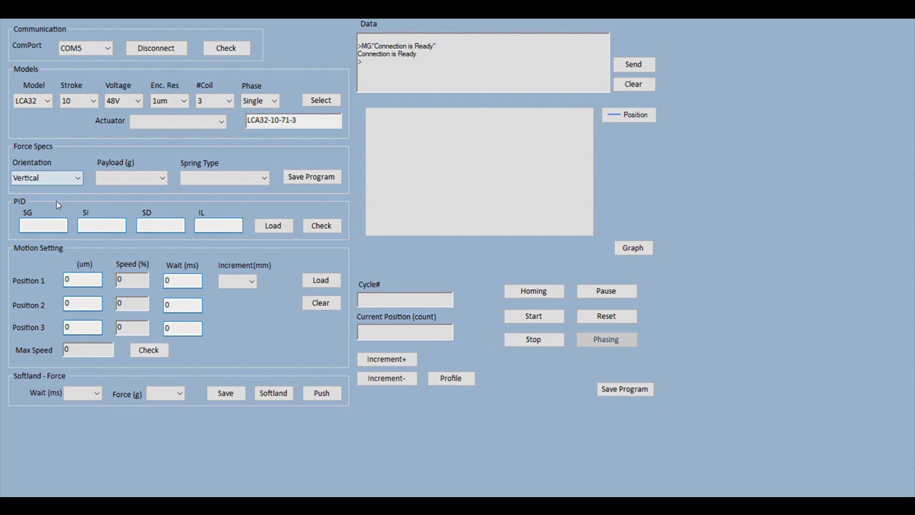
left_click(132, 177)
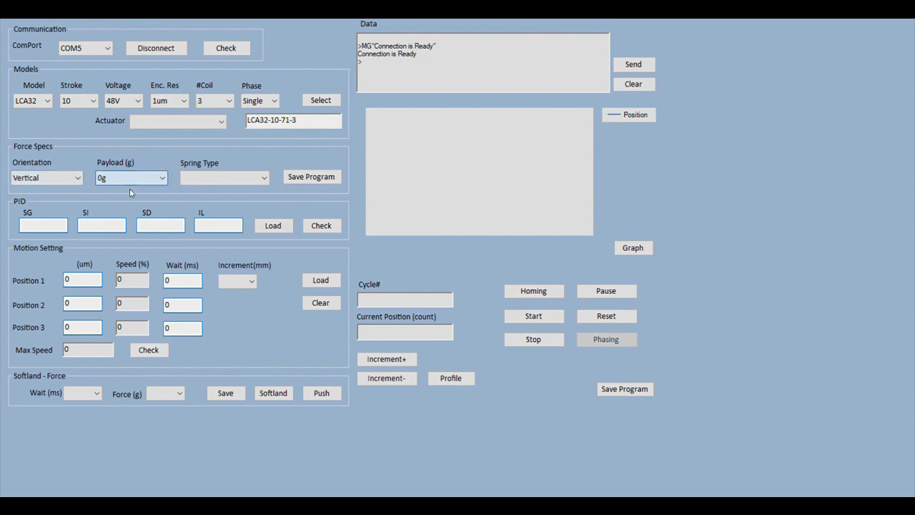
left_click(223, 177)
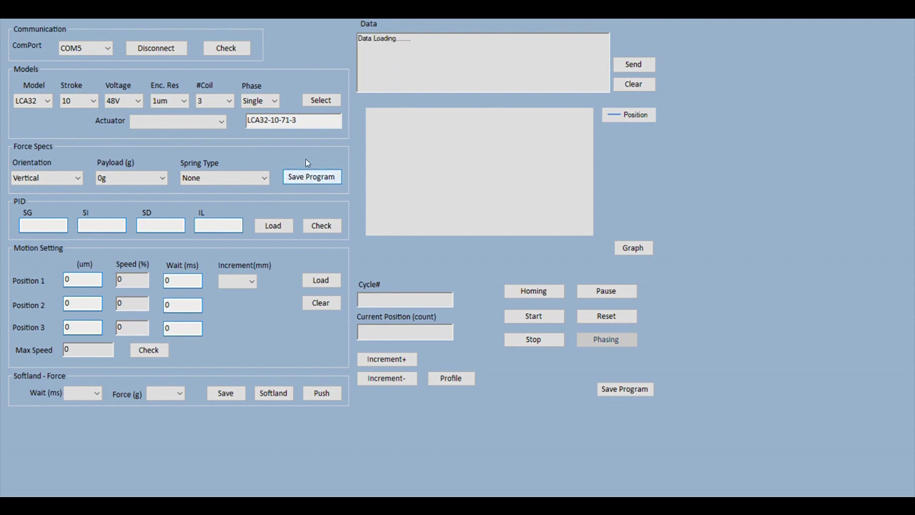
mouse_move(309, 152)
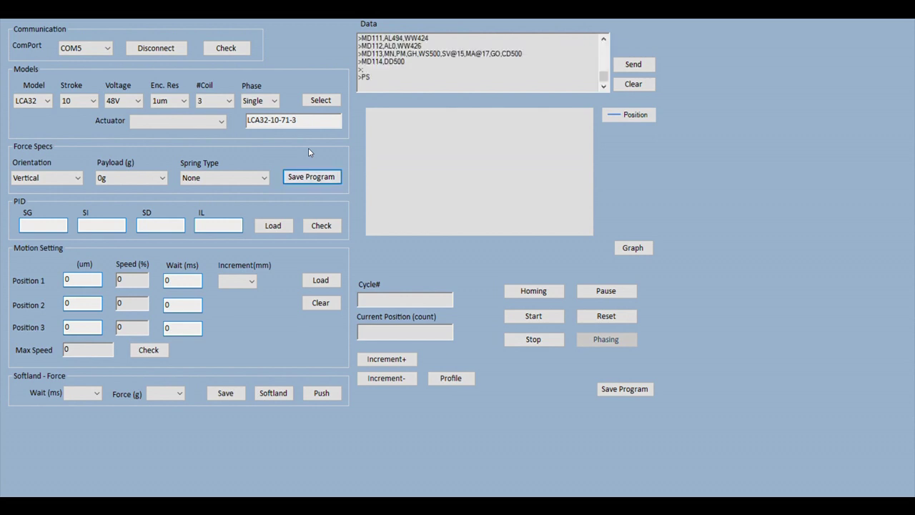
- Home the actuator (max speed 8323072 reported) and clear the data log
left_click(533, 291)
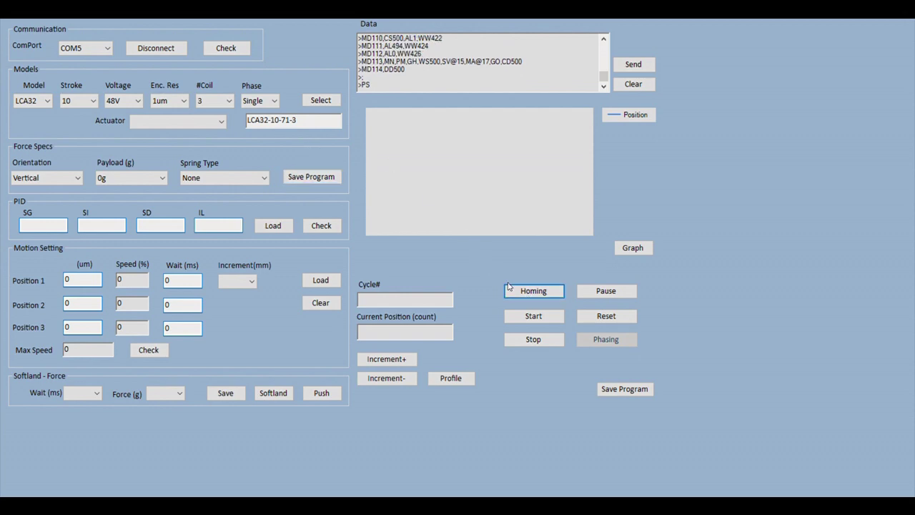
left_click(533, 292)
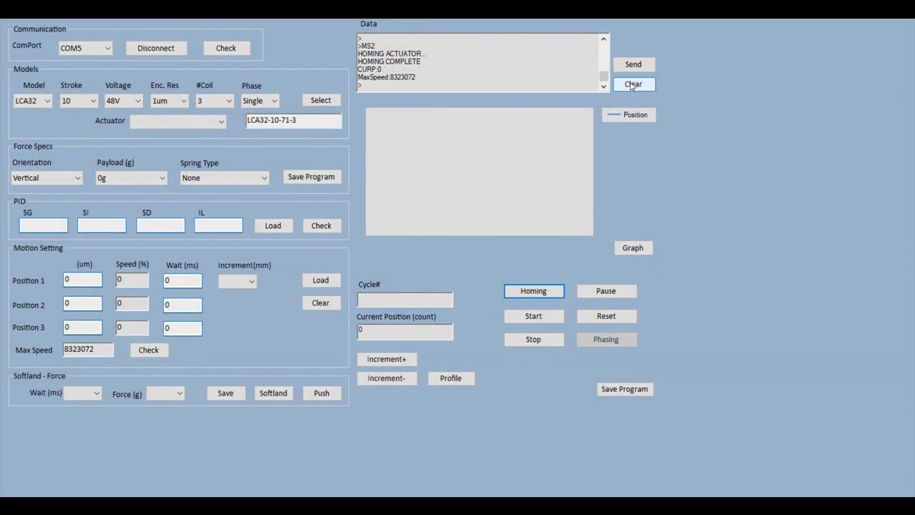
left_click(633, 83)
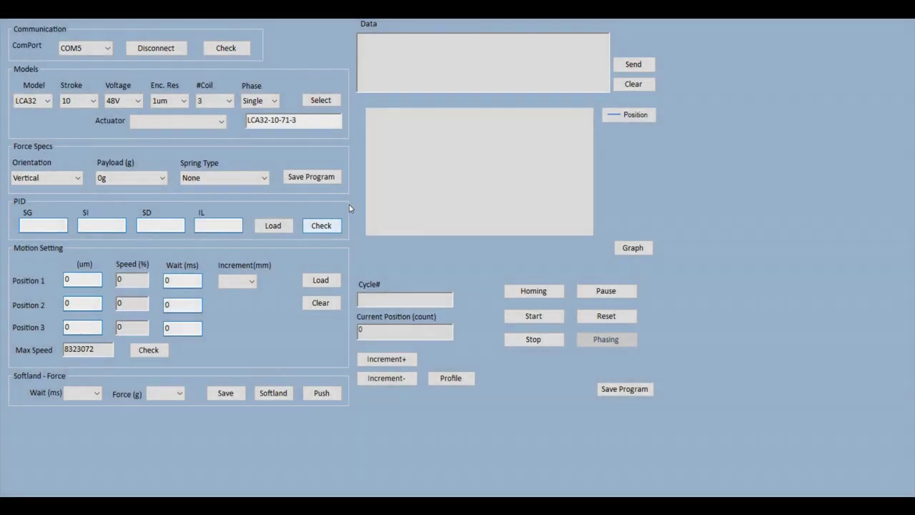
- Check the PID gains (30, 200, 500, 5000) and graph the overshooting step response
left_click(321, 226)
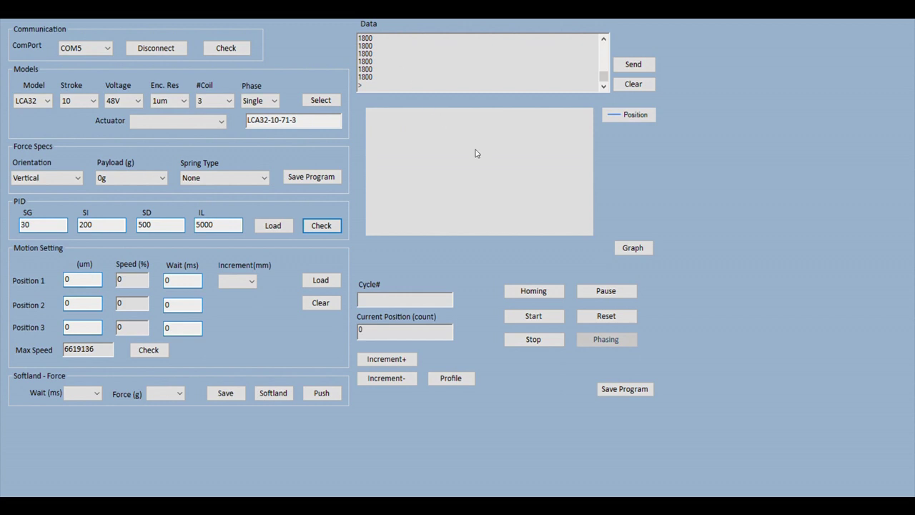
left_click(632, 247)
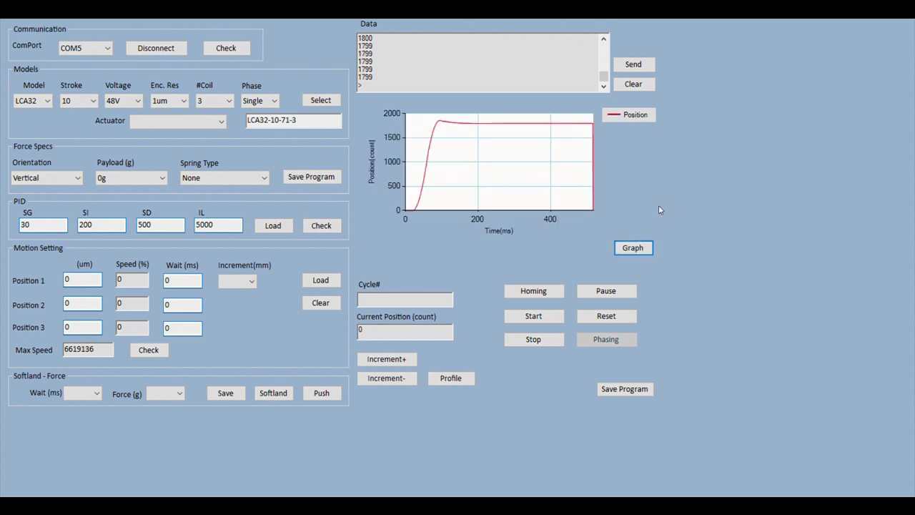
mouse_move(354, 227)
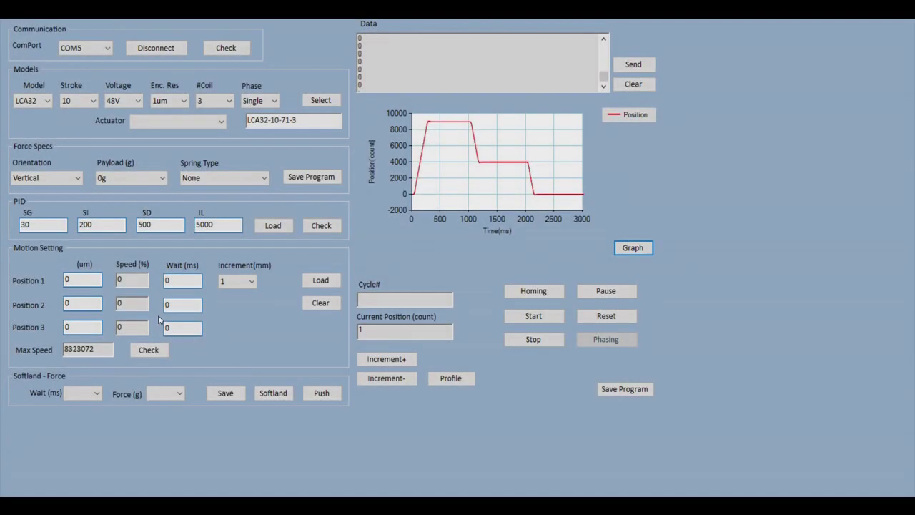
- Enter the position distances, 30% speeds and 600/500/500 ms waits, then load the motion settings
left_click(83, 279)
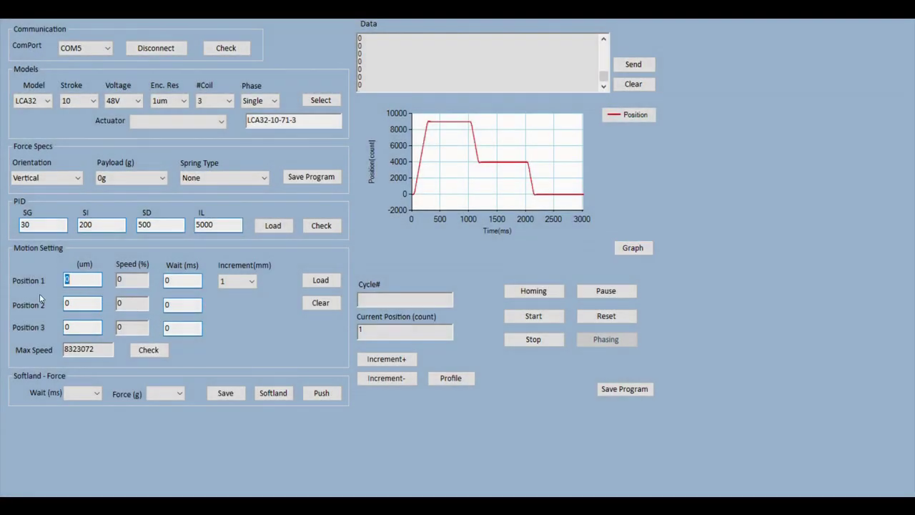
type("9000")
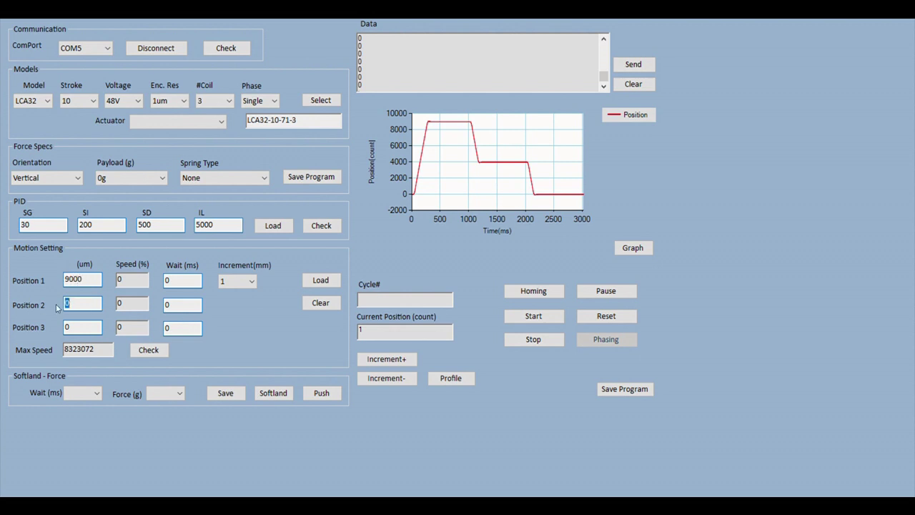
type("5000")
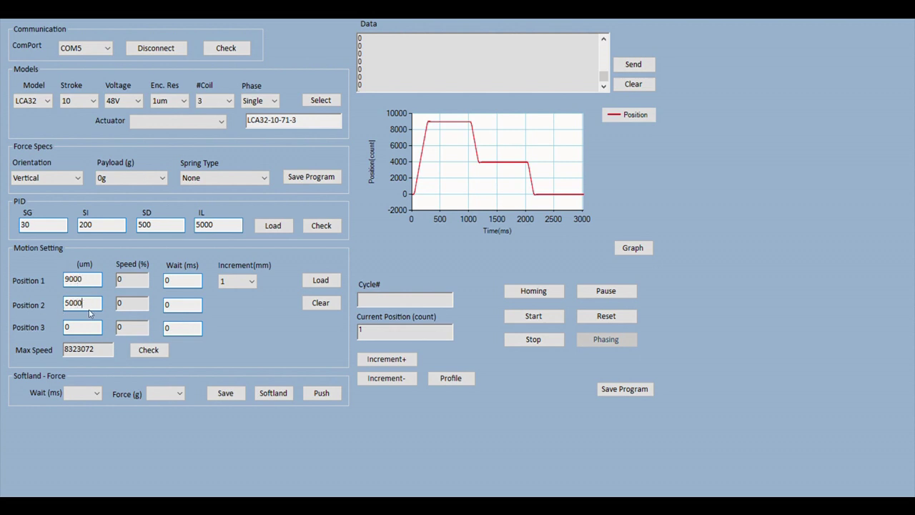
type("30")
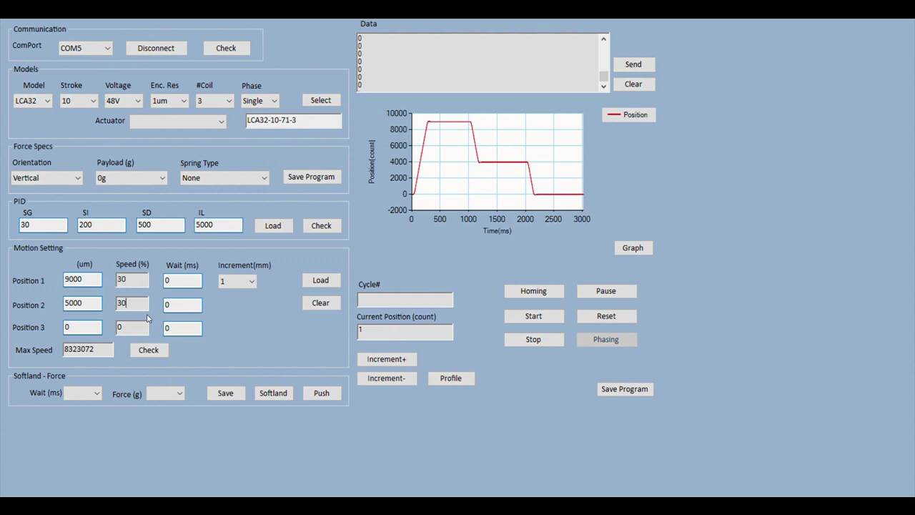
type("30")
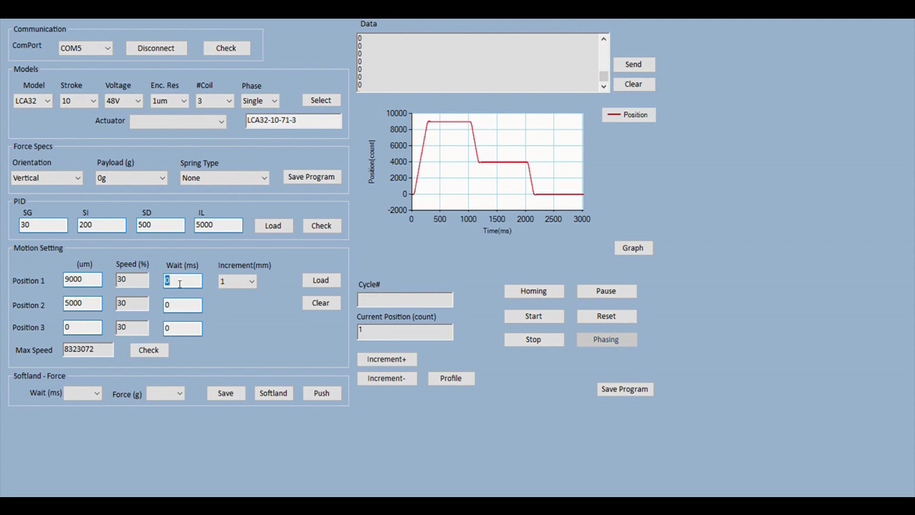
type("600")
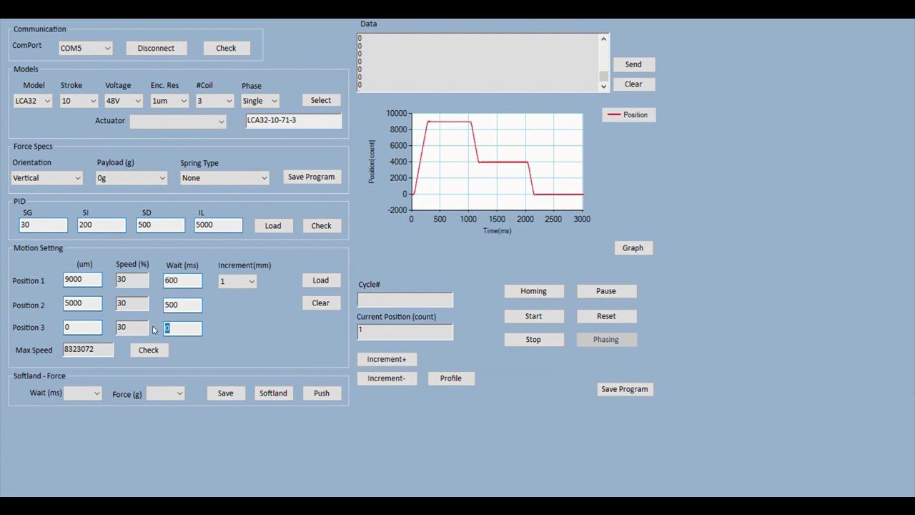
type("500")
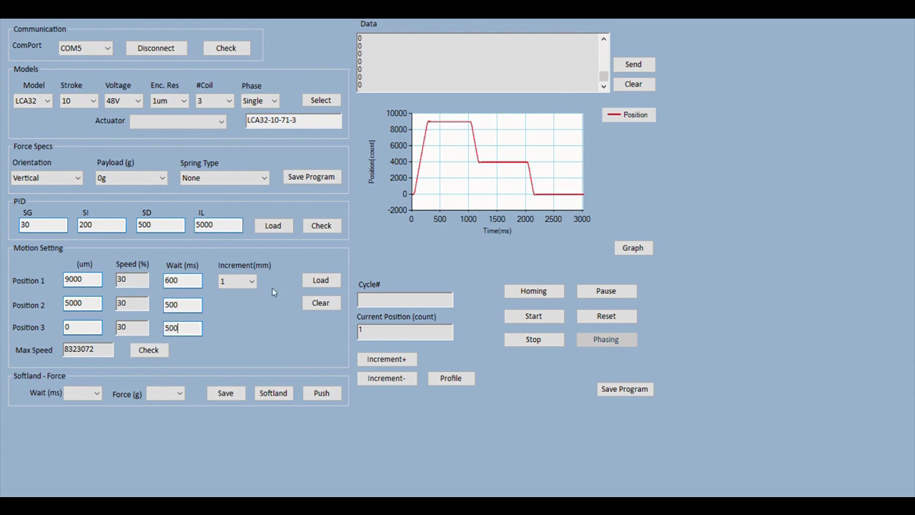
left_click(320, 280)
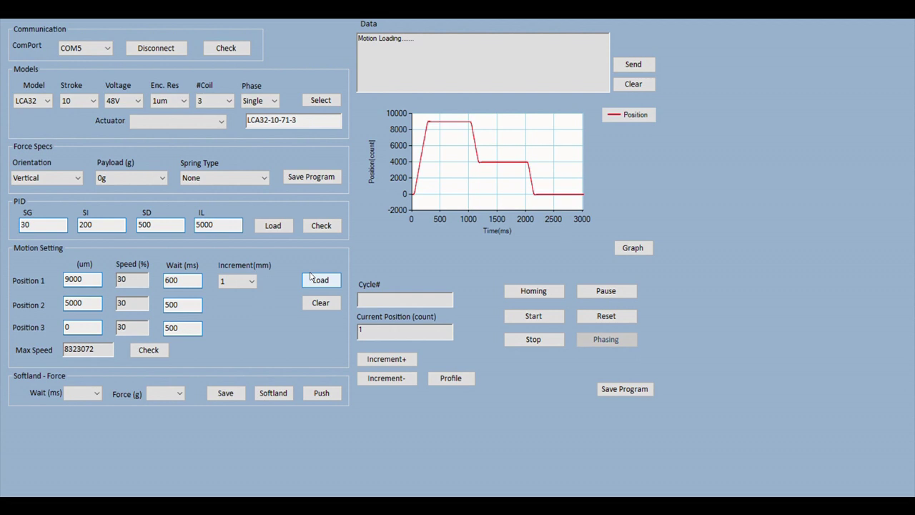
- Load the three-position motion, home the actuator and send the profile for the 9000, 5000, 0 cycle
left_click(320, 278)
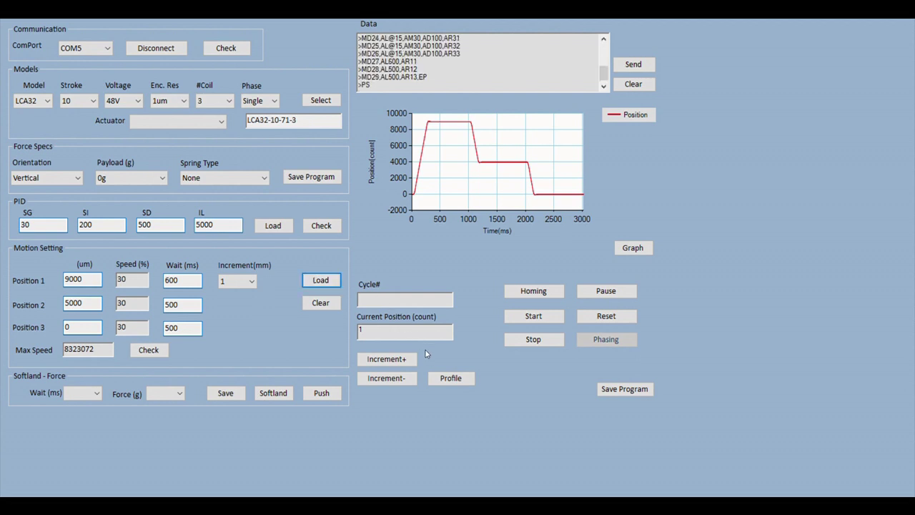
left_click(533, 292)
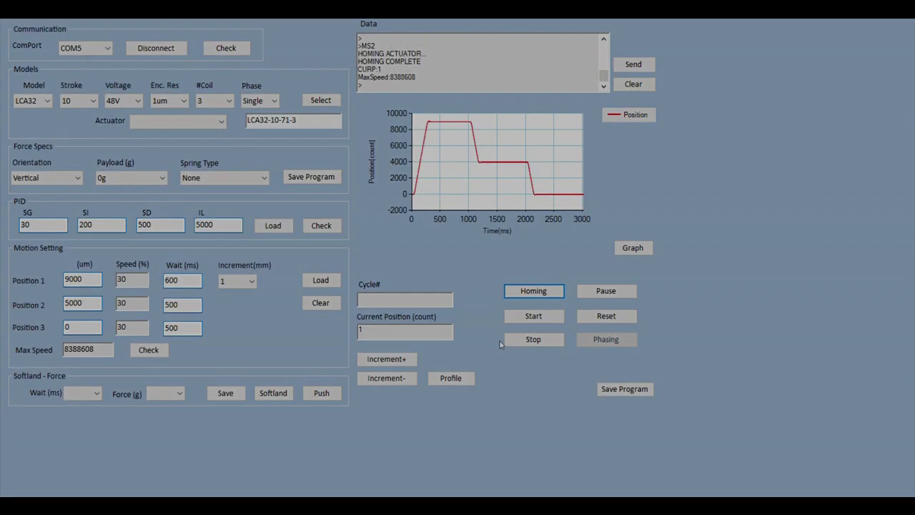
left_click(450, 378)
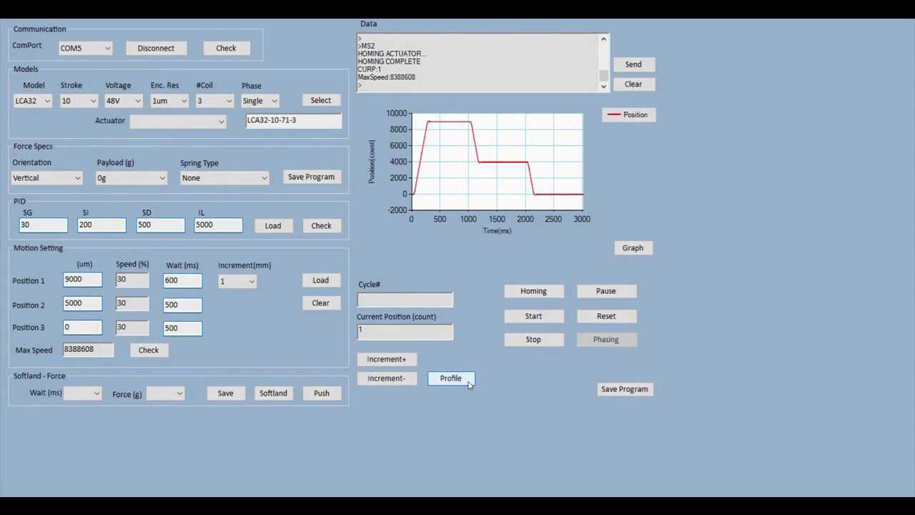
left_click(450, 378)
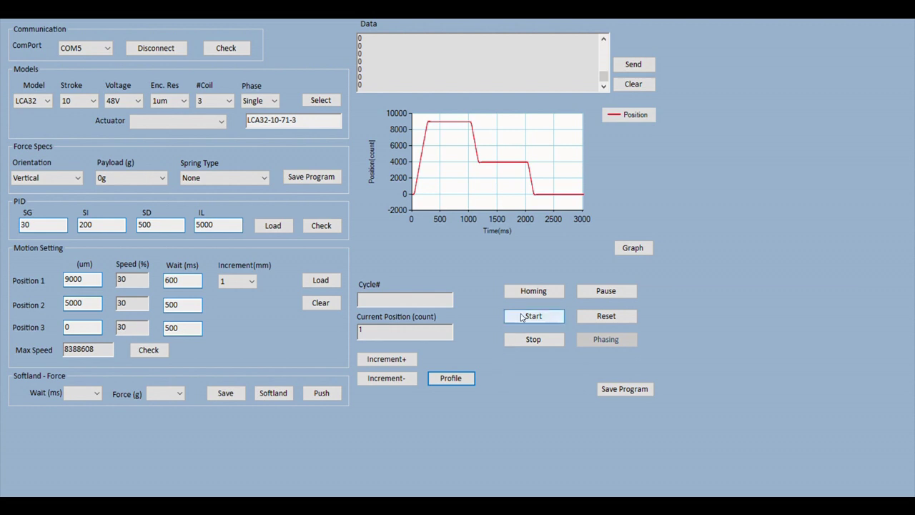
mouse_move(646, 247)
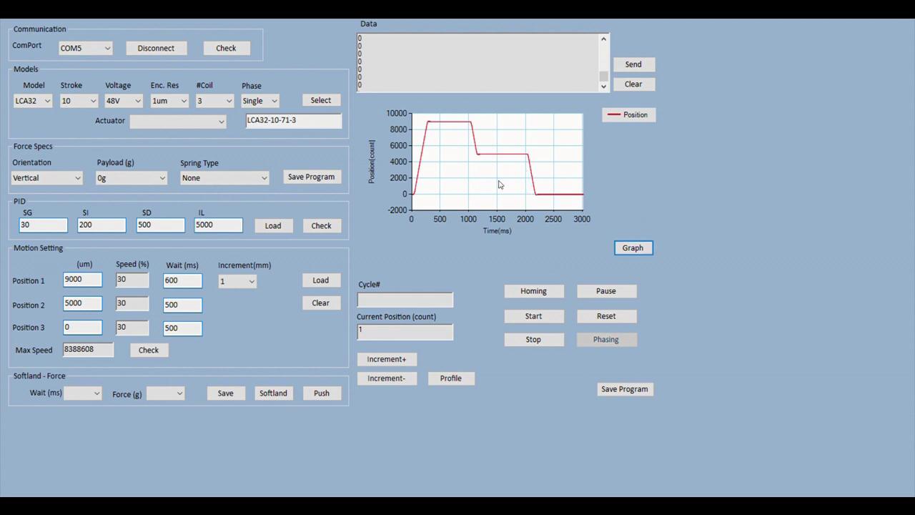
- Home the actuator and start running the three-position cycle
left_click(533, 292)
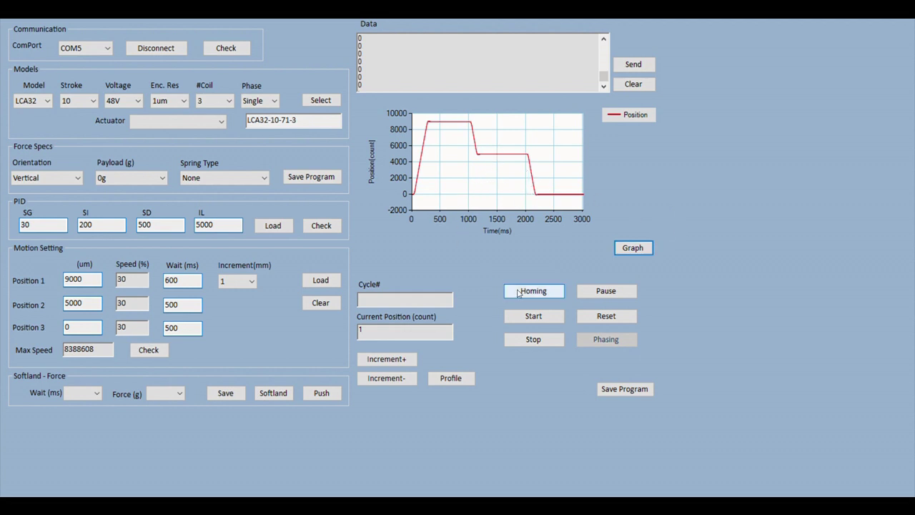
left_click(534, 291)
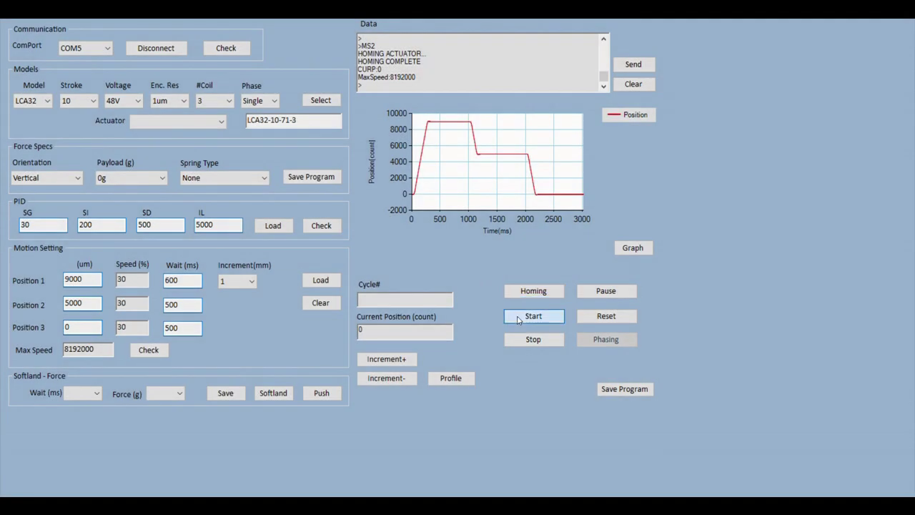
left_click(534, 316)
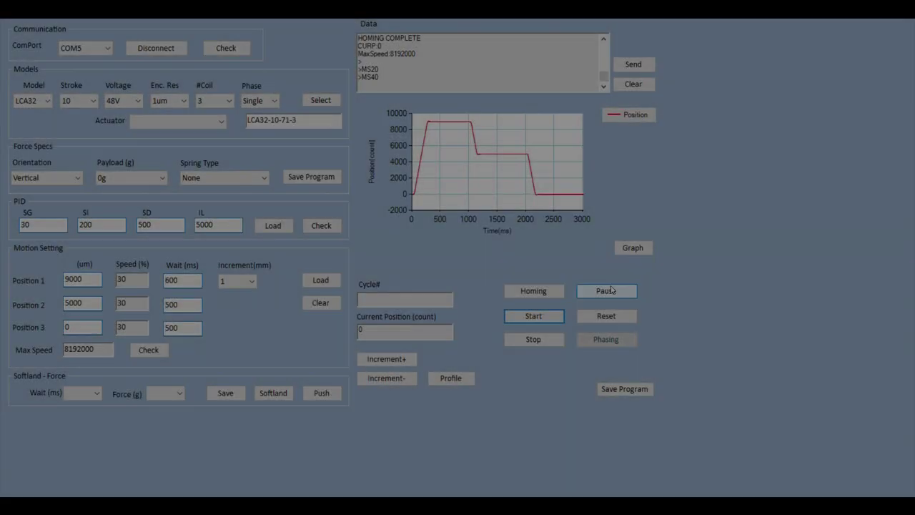
- Pause the running cycle, stop it, and home the actuator again
left_click(606, 291)
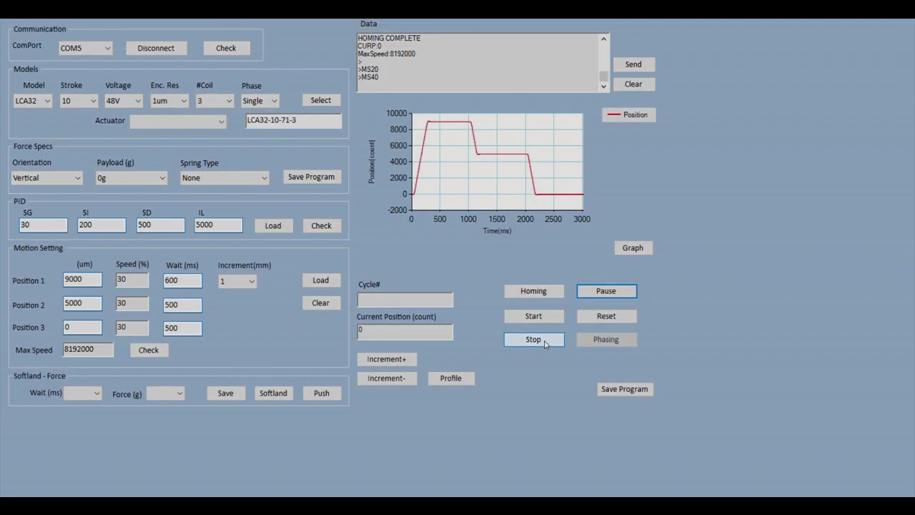
left_click(533, 339)
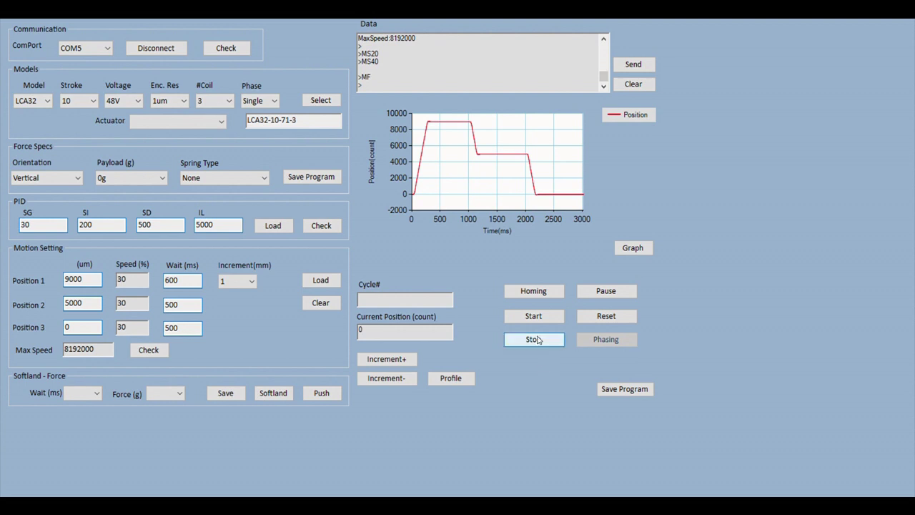
left_click(533, 291)
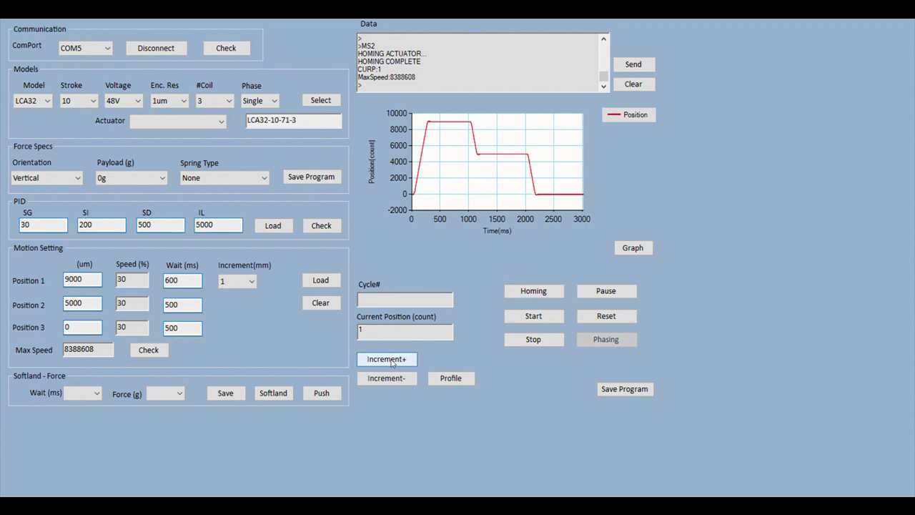
- Jog the actuator forward in 1 mm increments to 4000 counts, then step back one increment
left_click(385, 359)
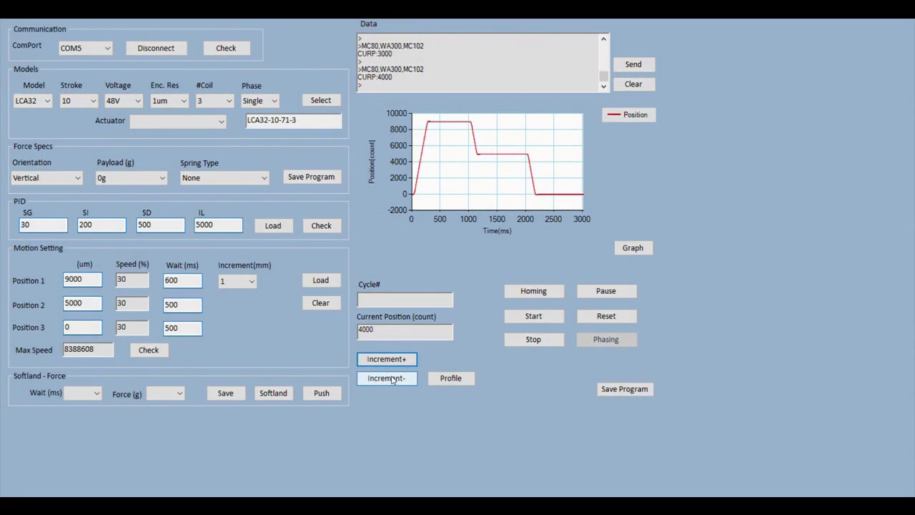
left_click(386, 377)
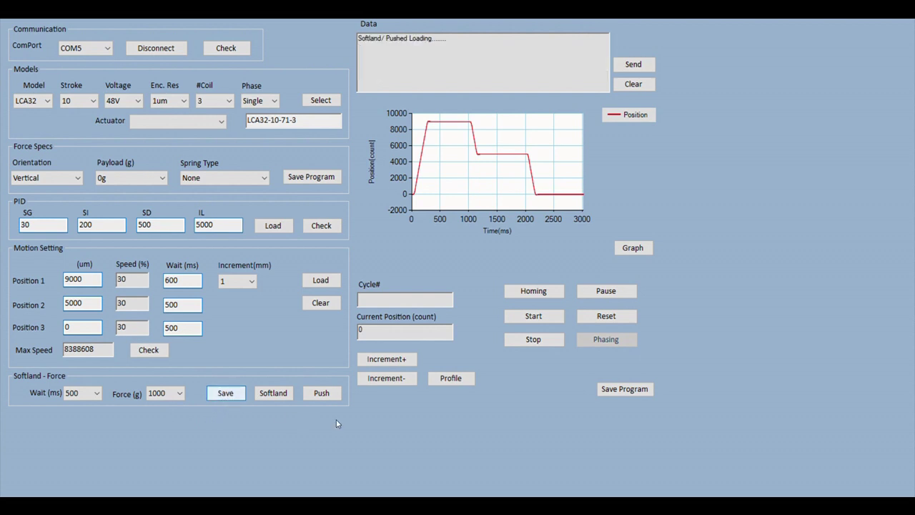
mouse_move(359, 413)
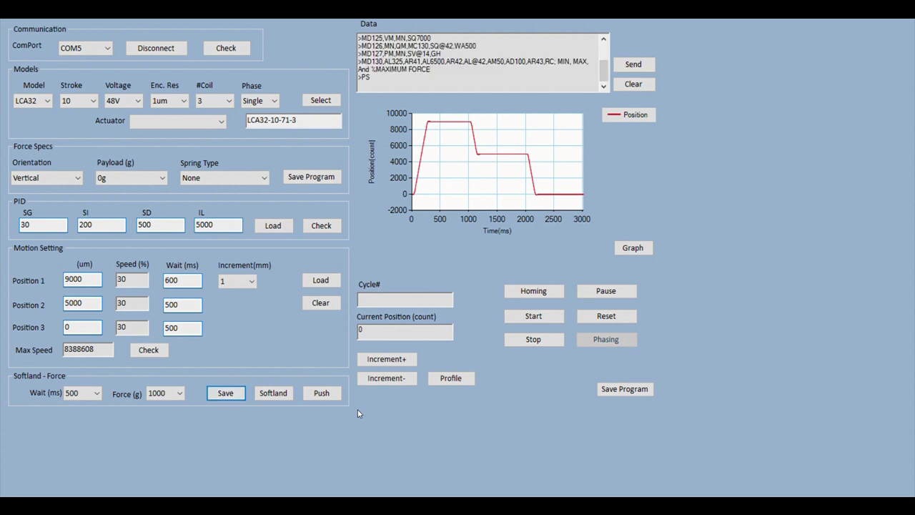
- Home the actuator, soft-land it at 7924 counts, then push with the 1000 g force
left_click(533, 291)
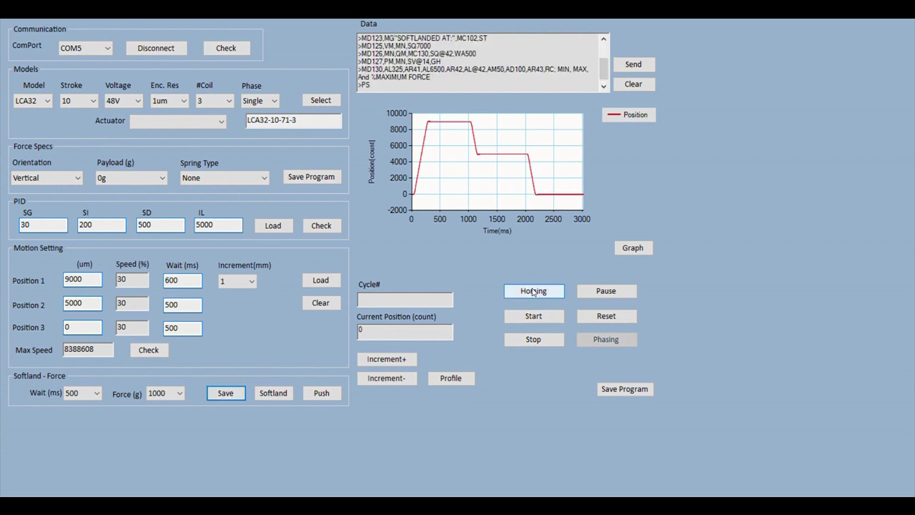
left_click(533, 291)
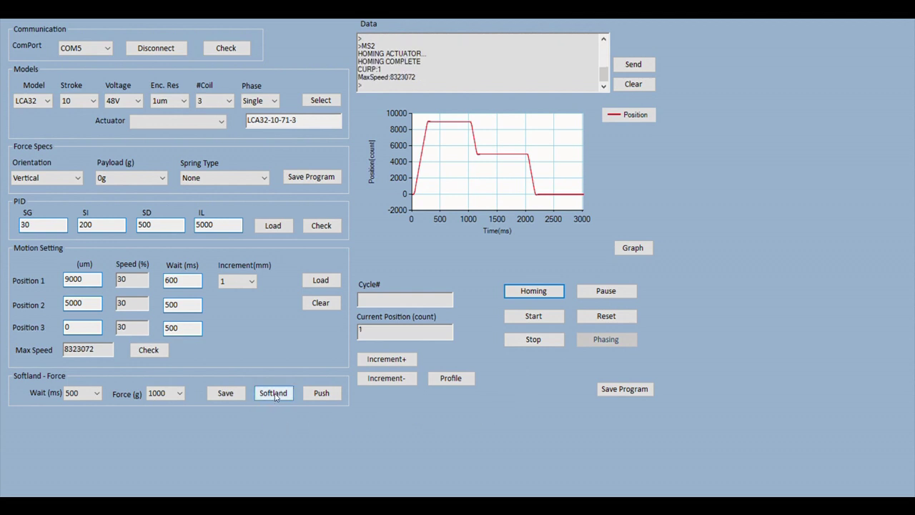
left_click(273, 392)
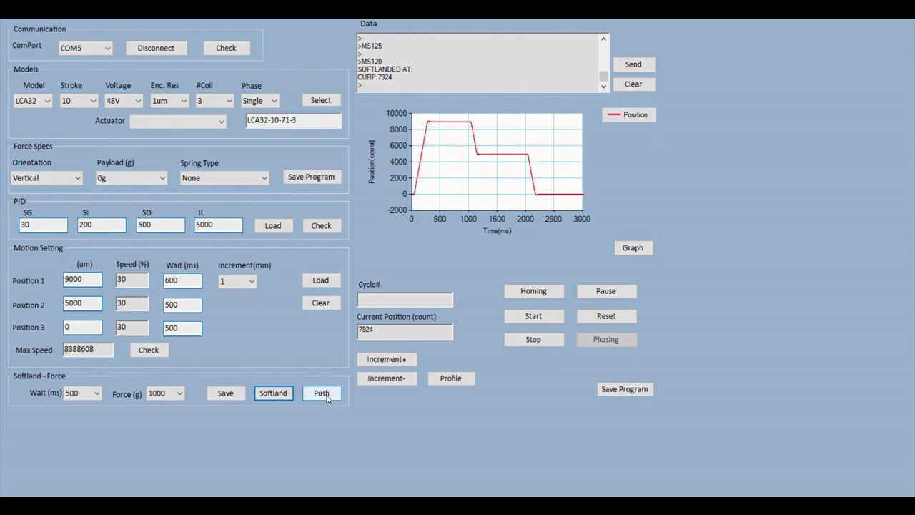
left_click(320, 391)
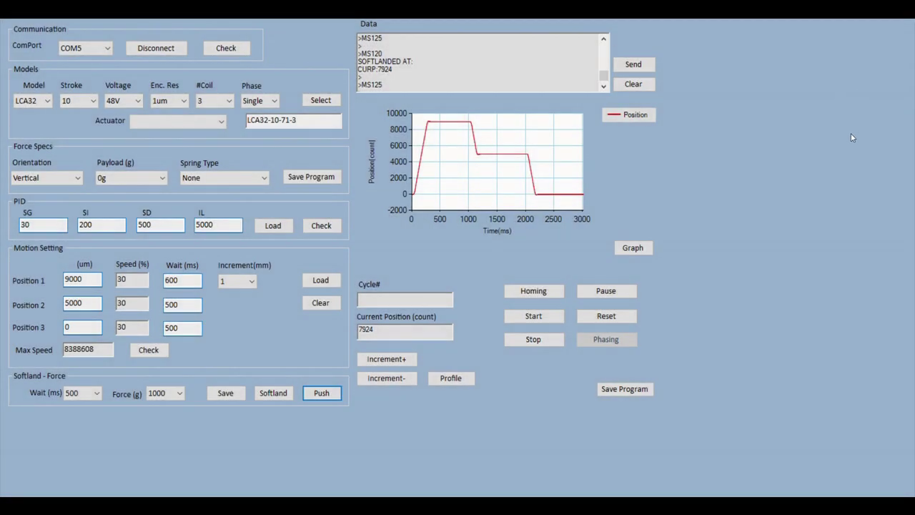
mouse_move(836, 129)
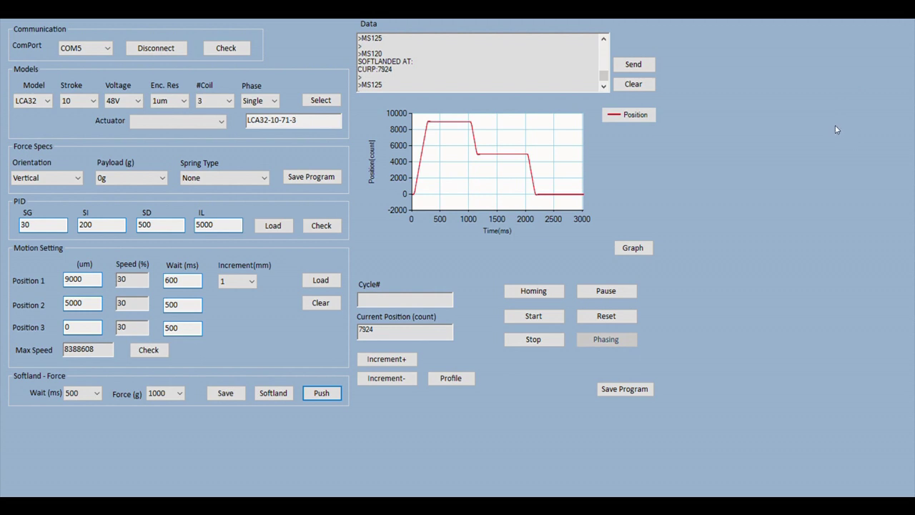